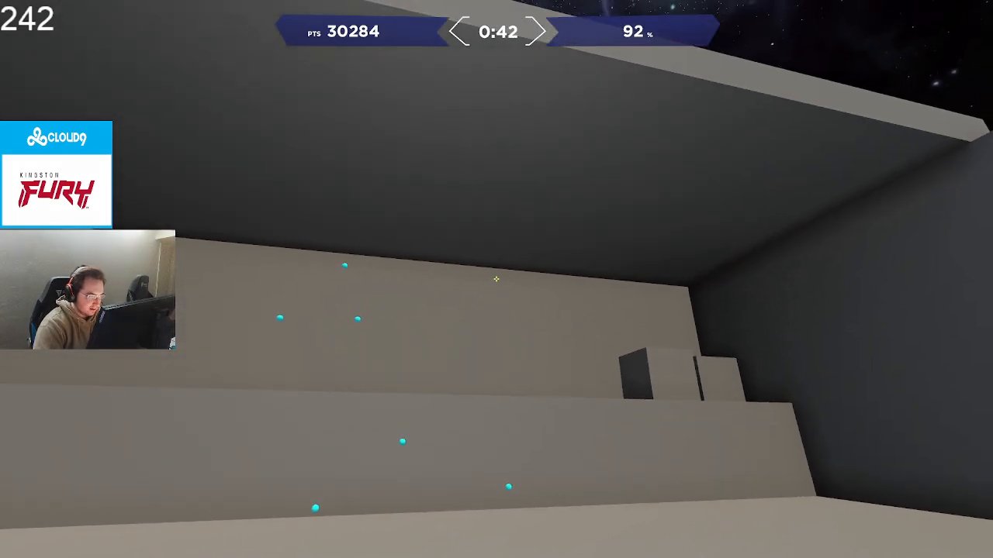
Restart the scenario and begin the countdown for a new 1:00 round at zero points
key("Escape")
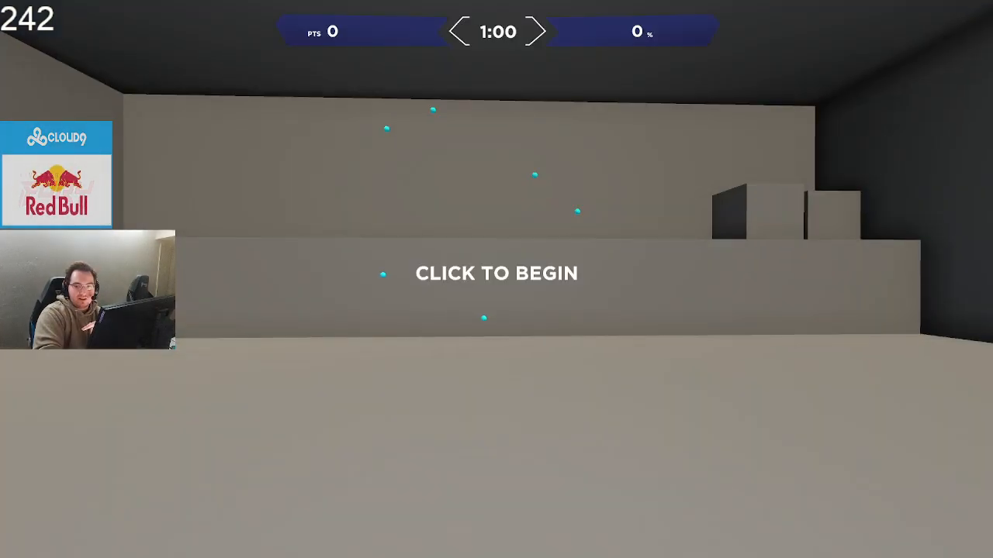
left_click(497, 273)
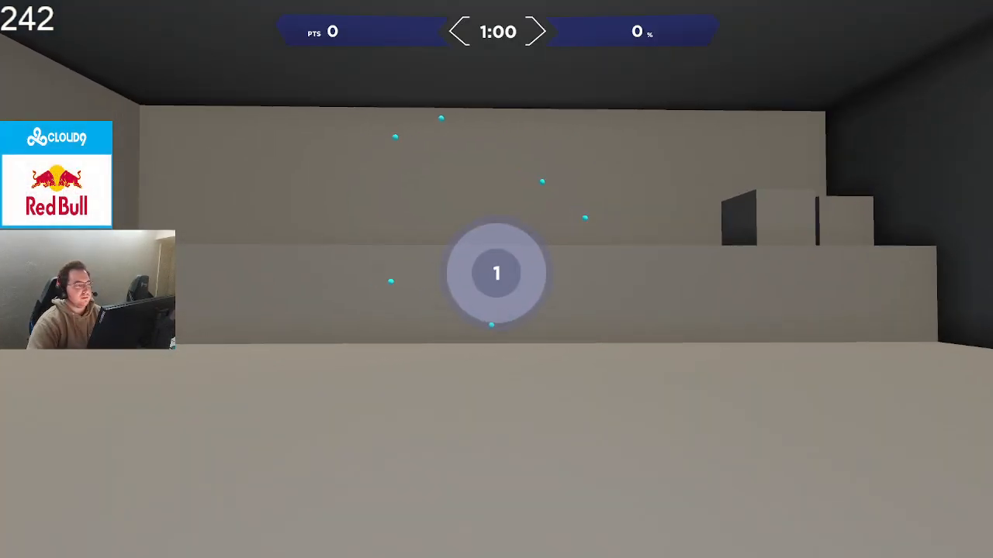